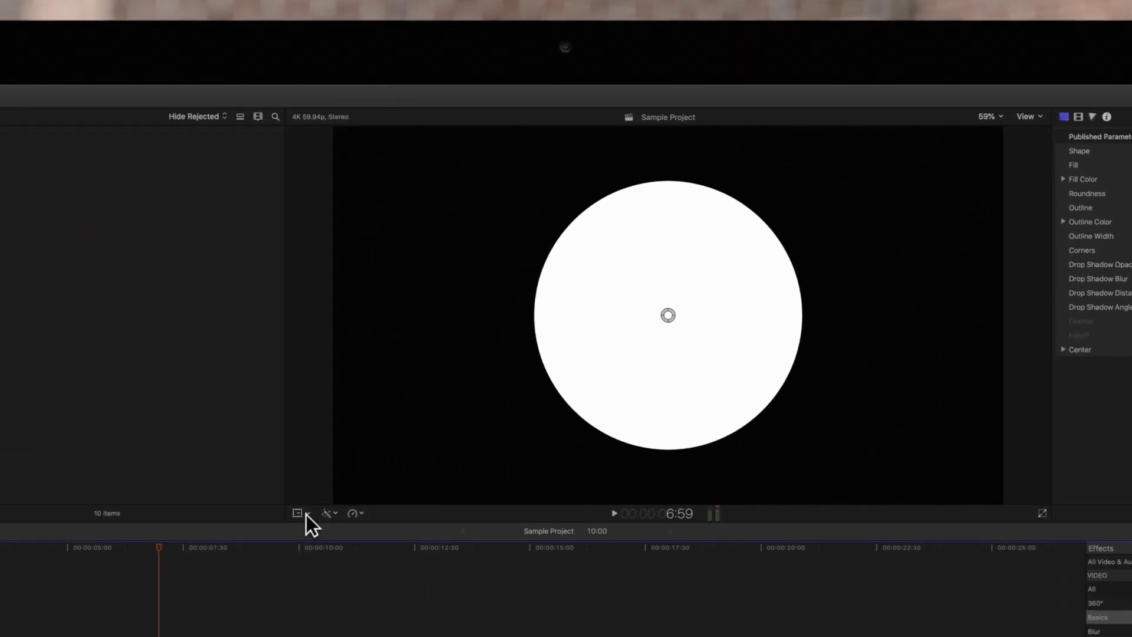
Step: Show the viewer's Transform on-screen controls for the white circle clip
left_click(327, 513)
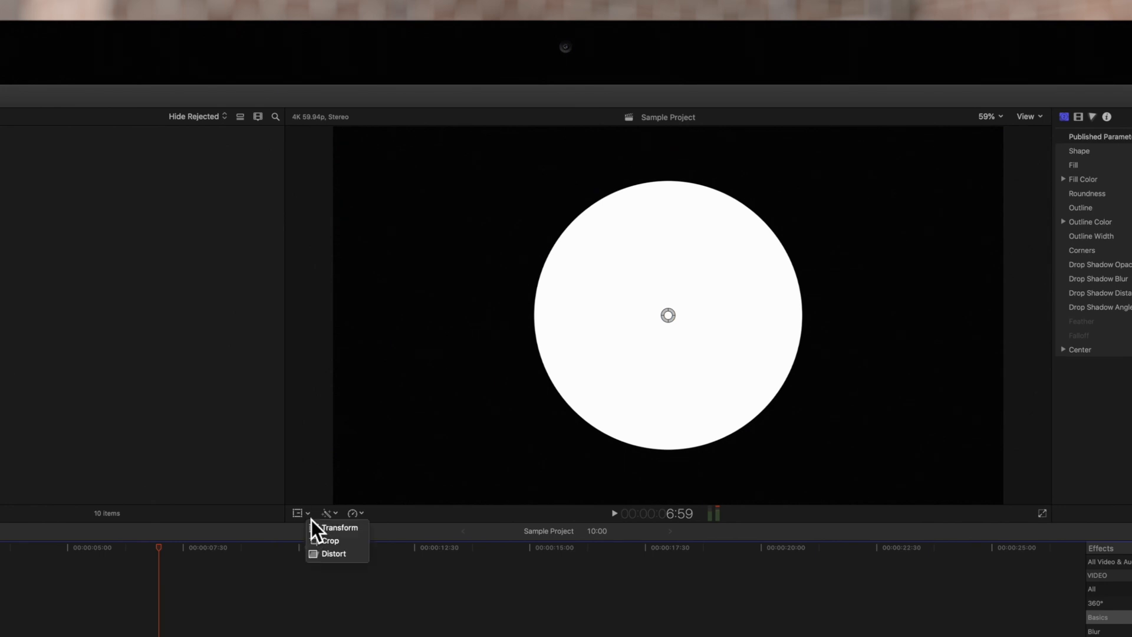
mouse_move(339, 527)
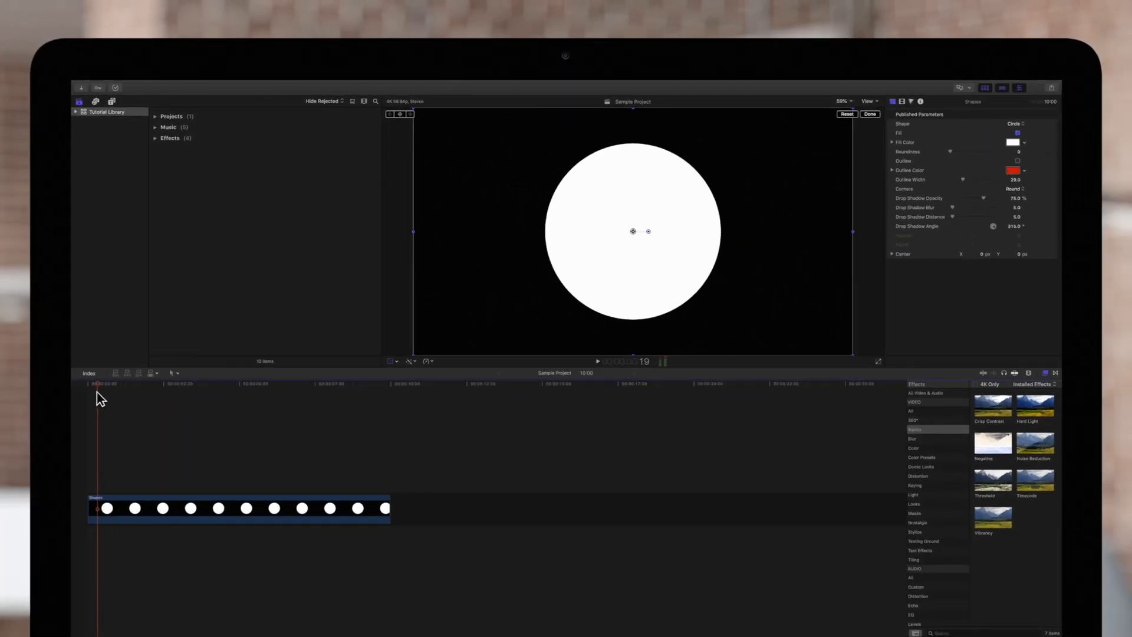
mouse_move(632, 241)
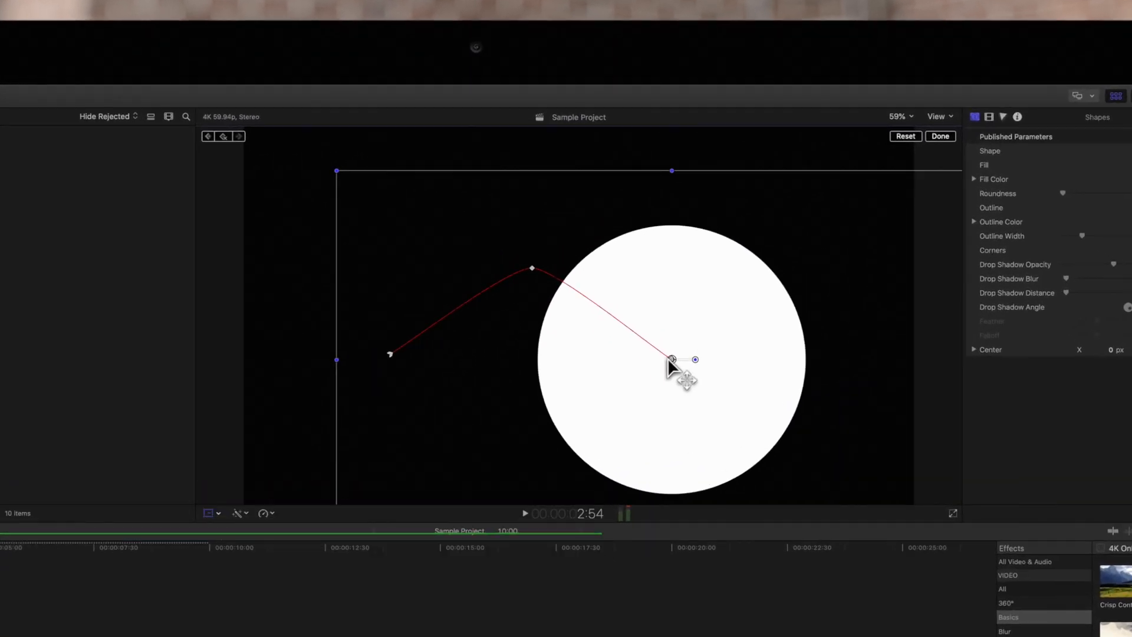
Step: Set the middle (peak) keyframe of the circle's motion path to Smooth interpolation
key("control")
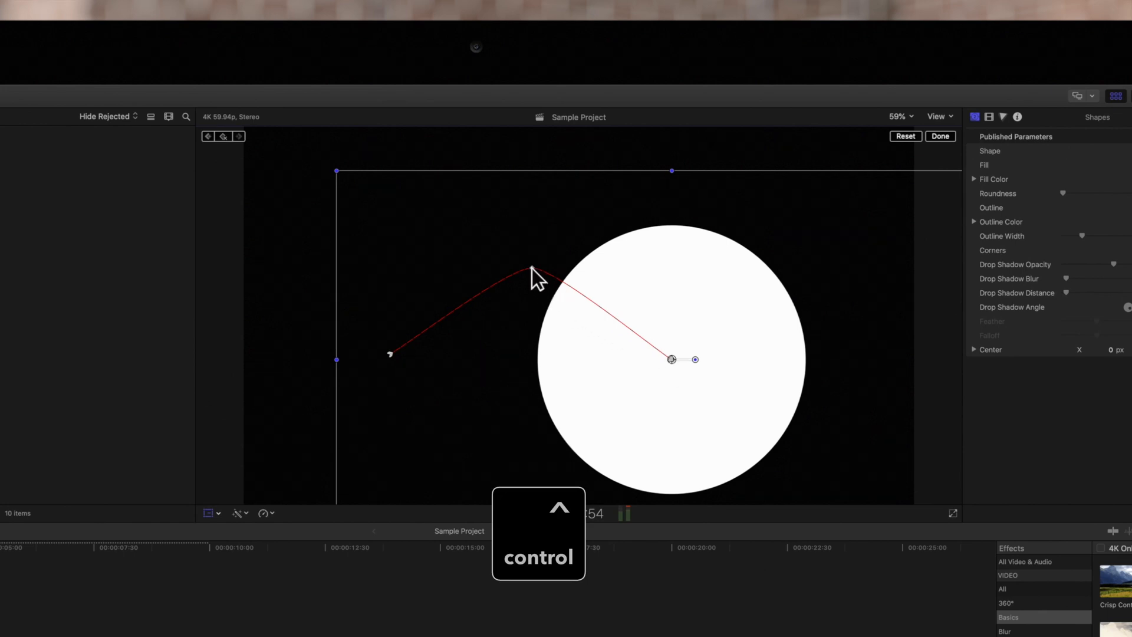
right_click(533, 269)
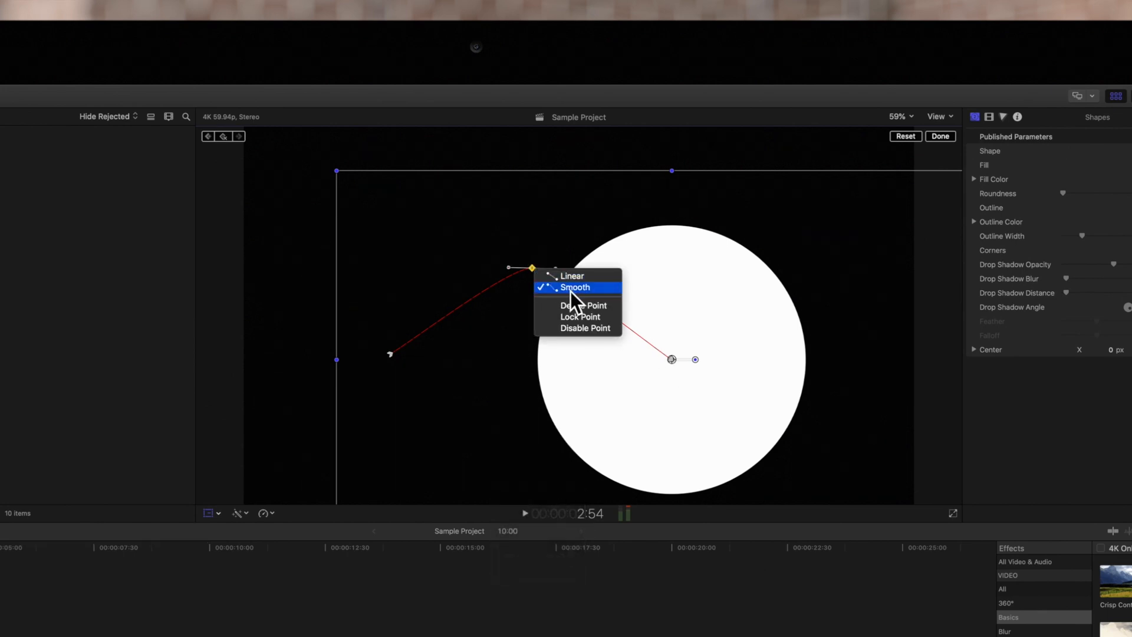
left_click(574, 287)
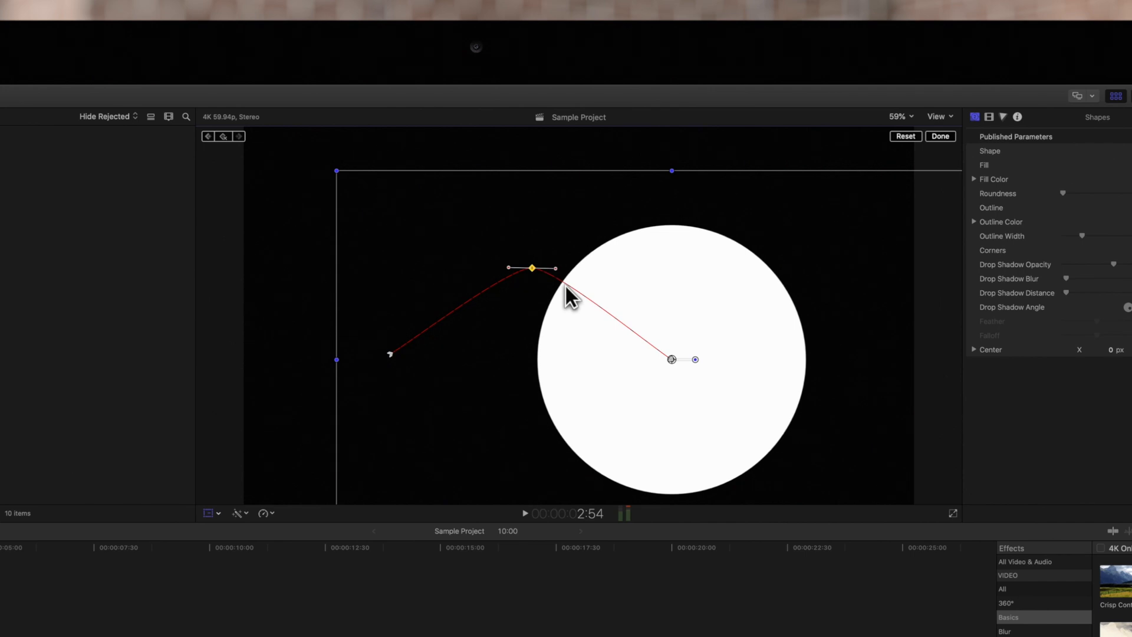
mouse_move(516, 279)
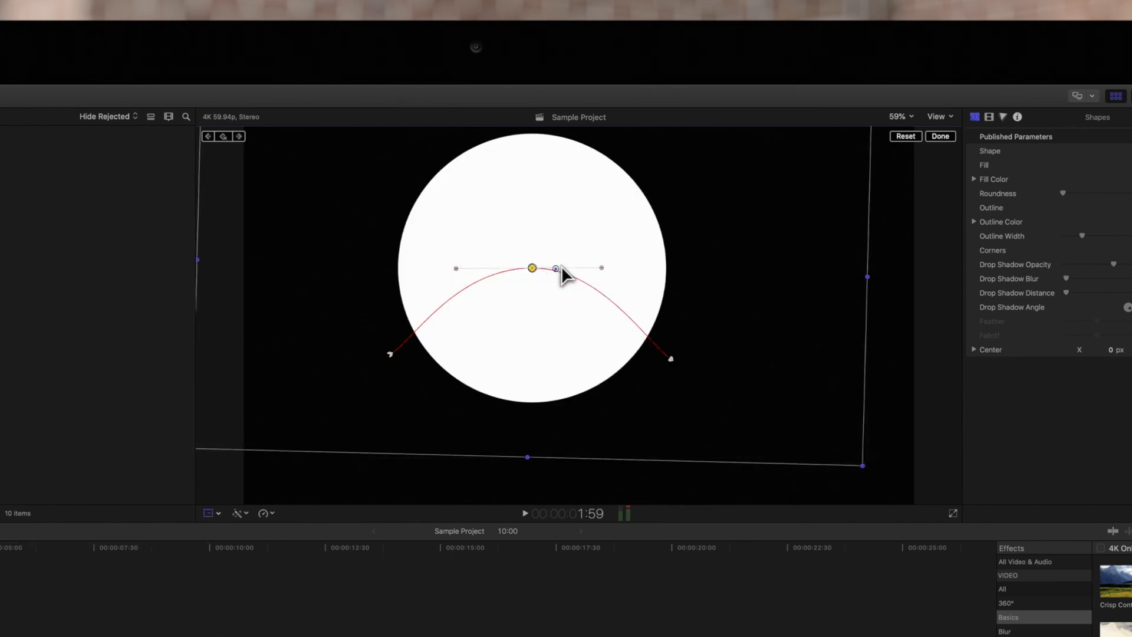
right_click(530, 269)
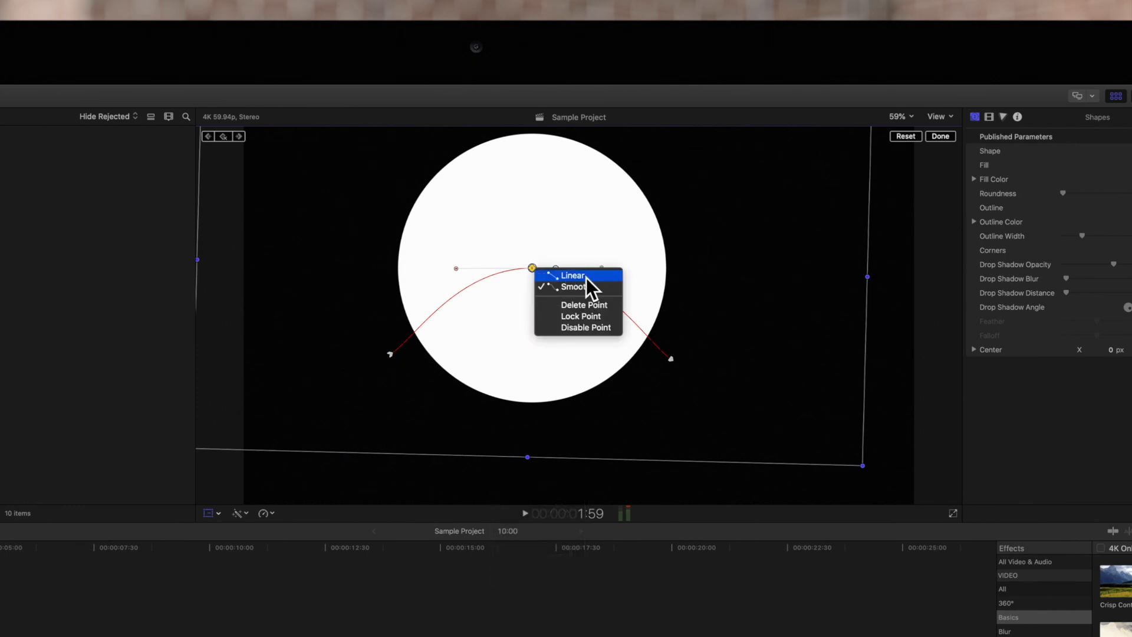
left_click(573, 275)
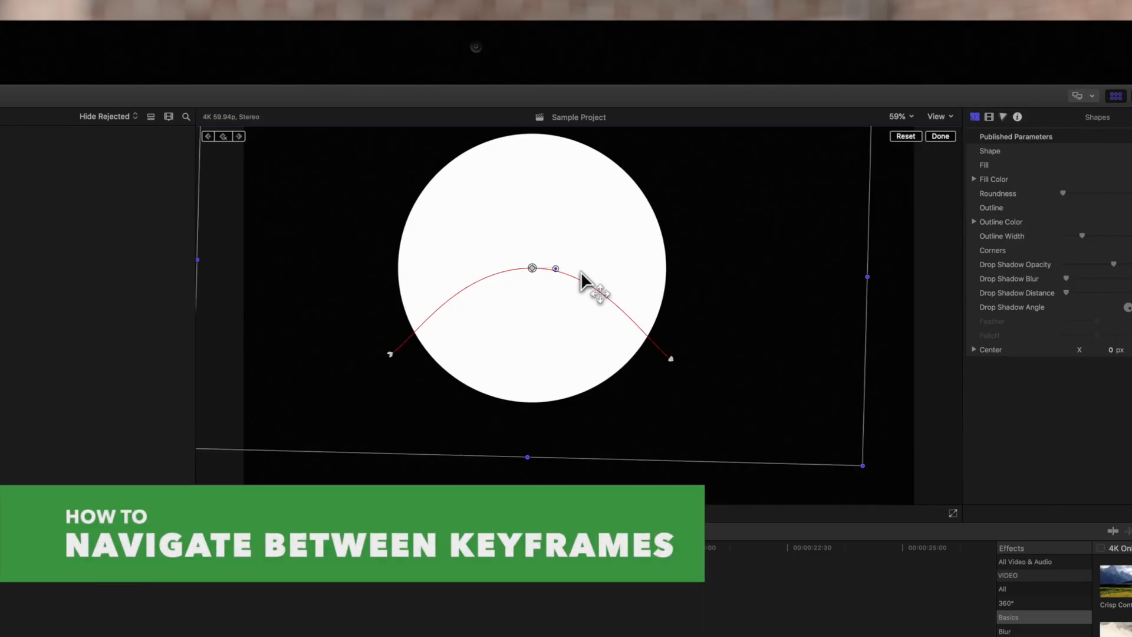
mouse_move(664, 361)
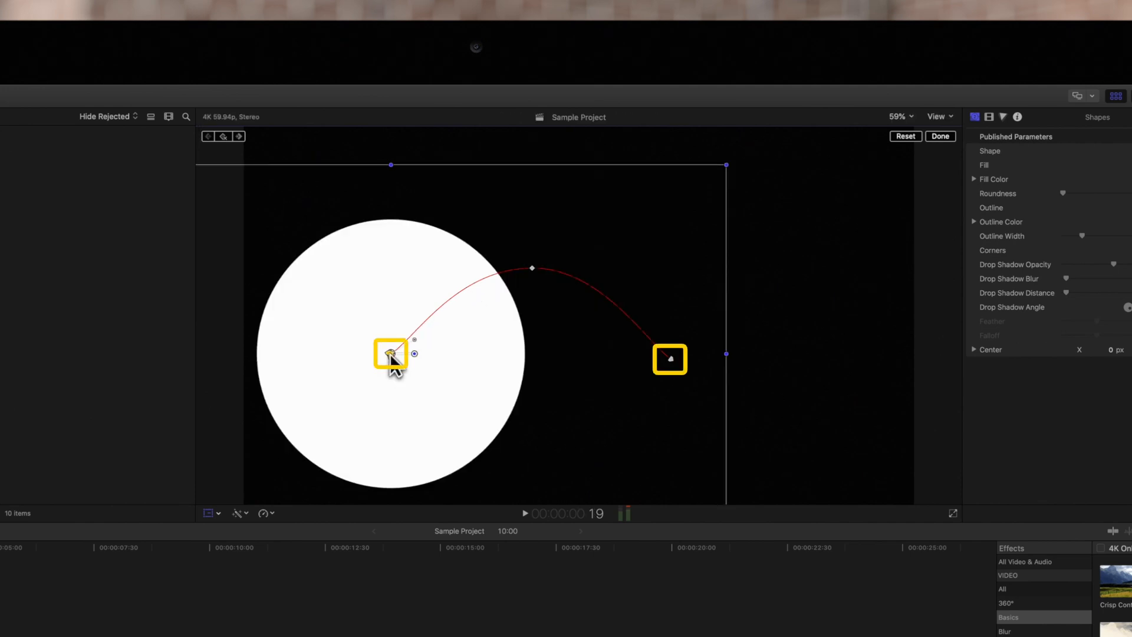
Step: Step the playhead back to the path's first keyframe and undo the accidental path flattening
left_click(391, 354)
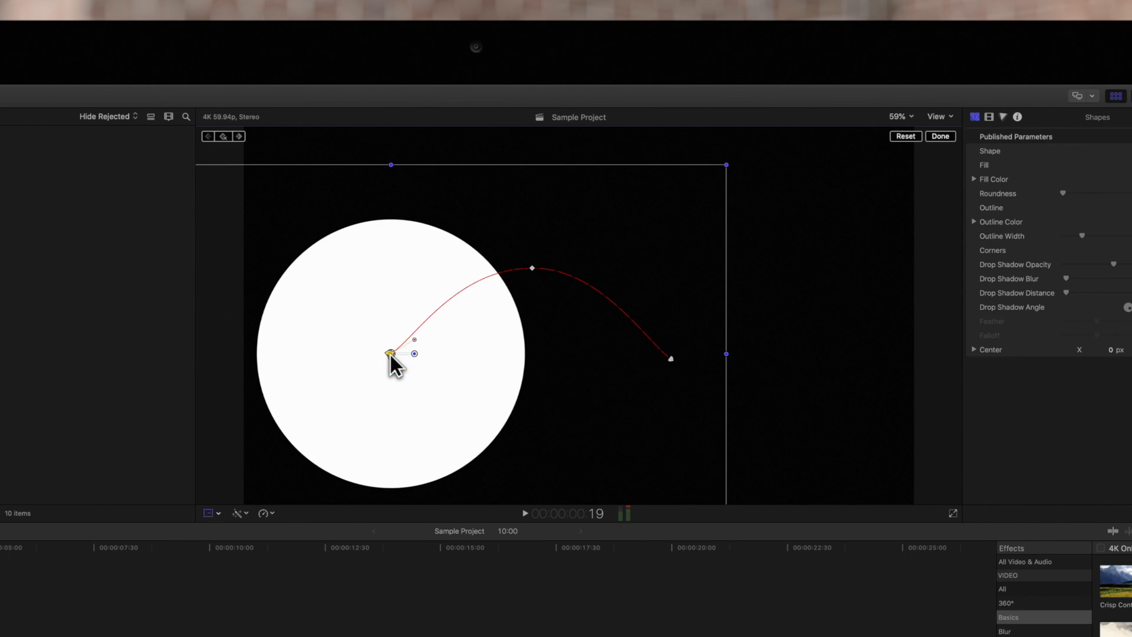
mouse_move(361, 214)
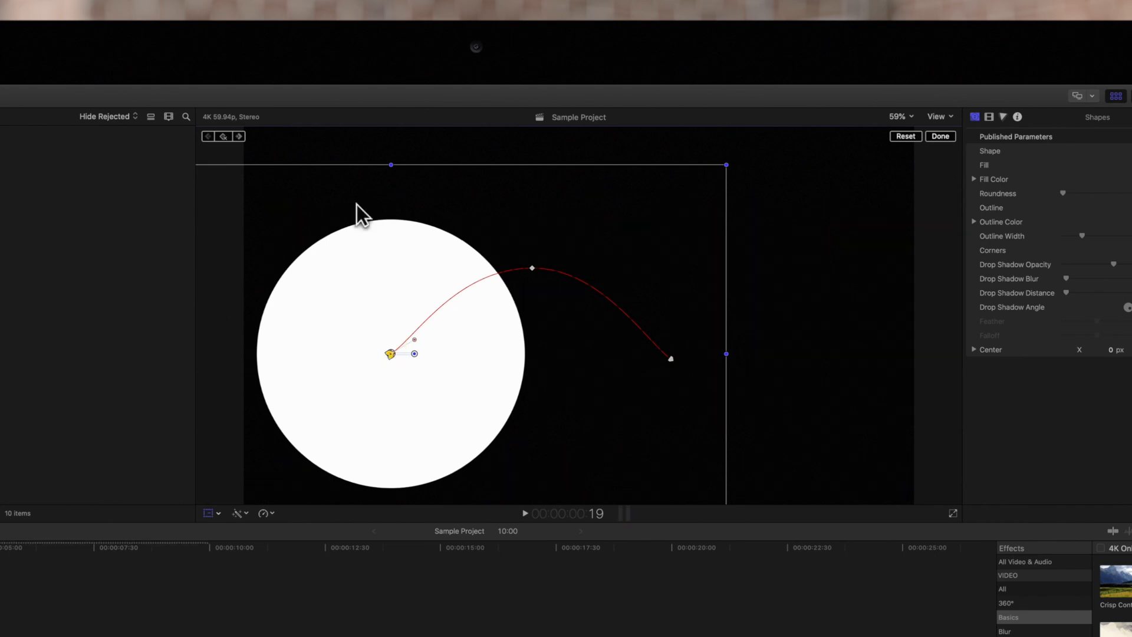
mouse_move(242, 137)
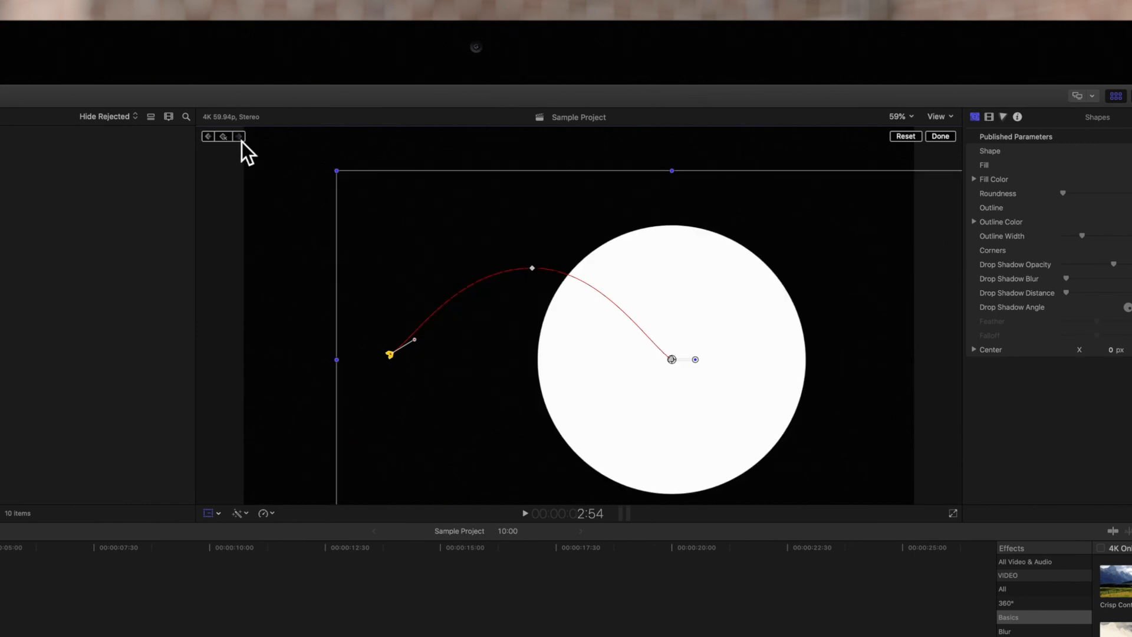
left_click(207, 137)
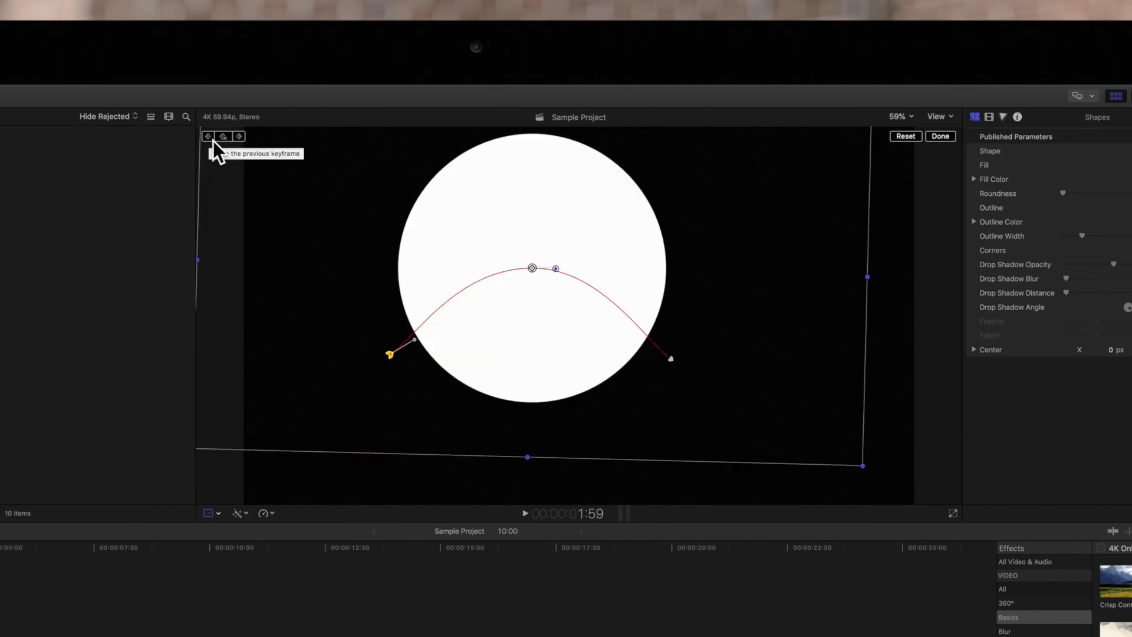
mouse_move(222, 137)
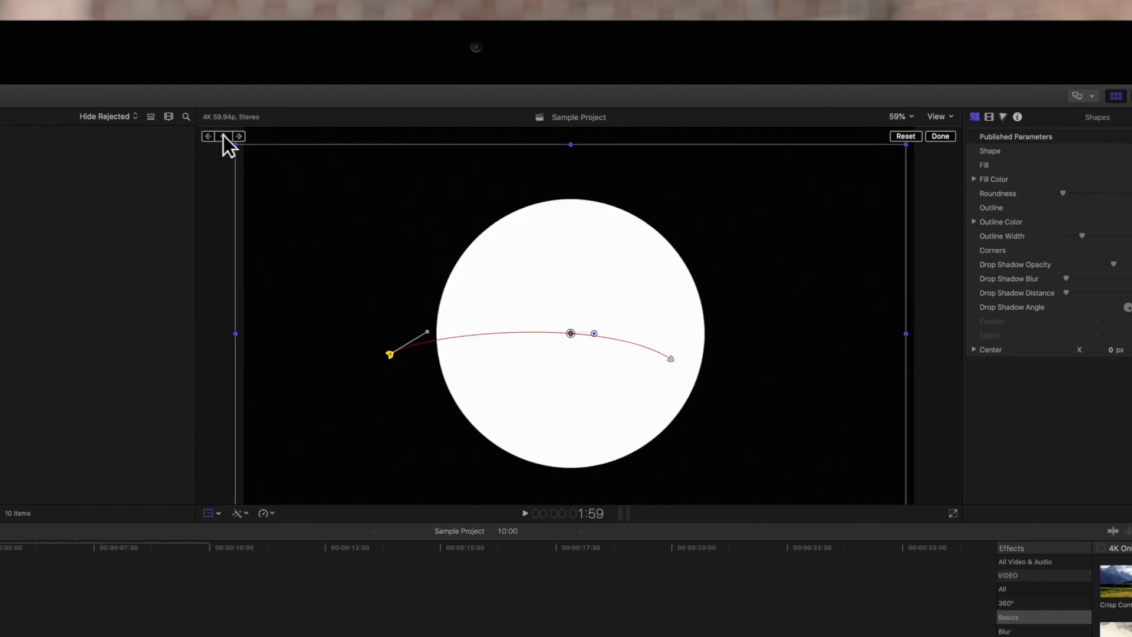
key("cmd+z")
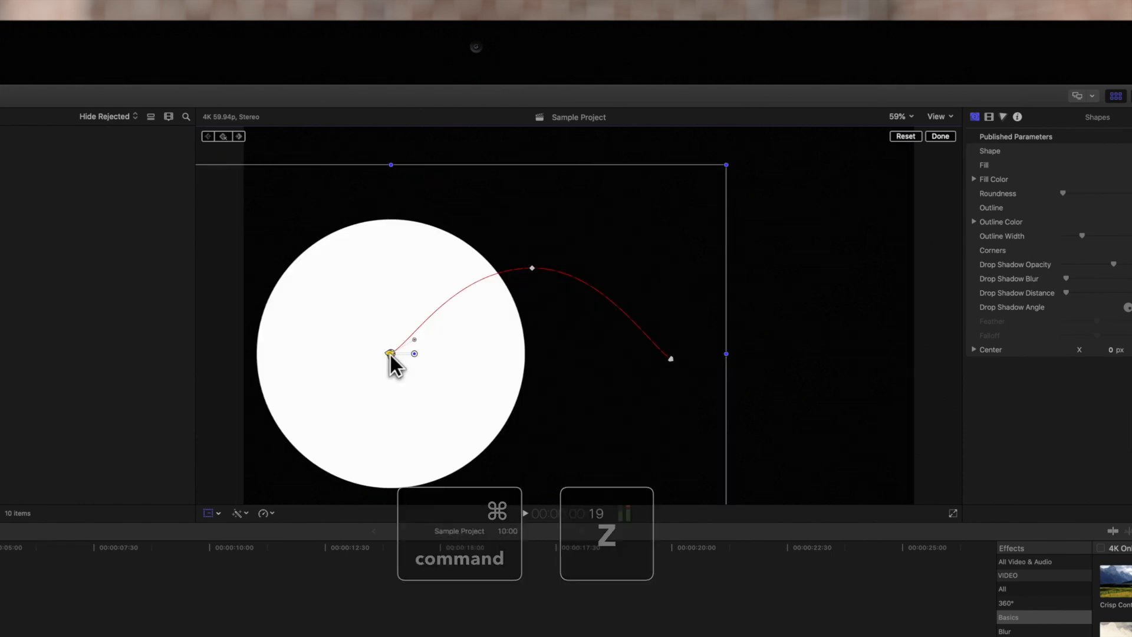
key("ctrl")
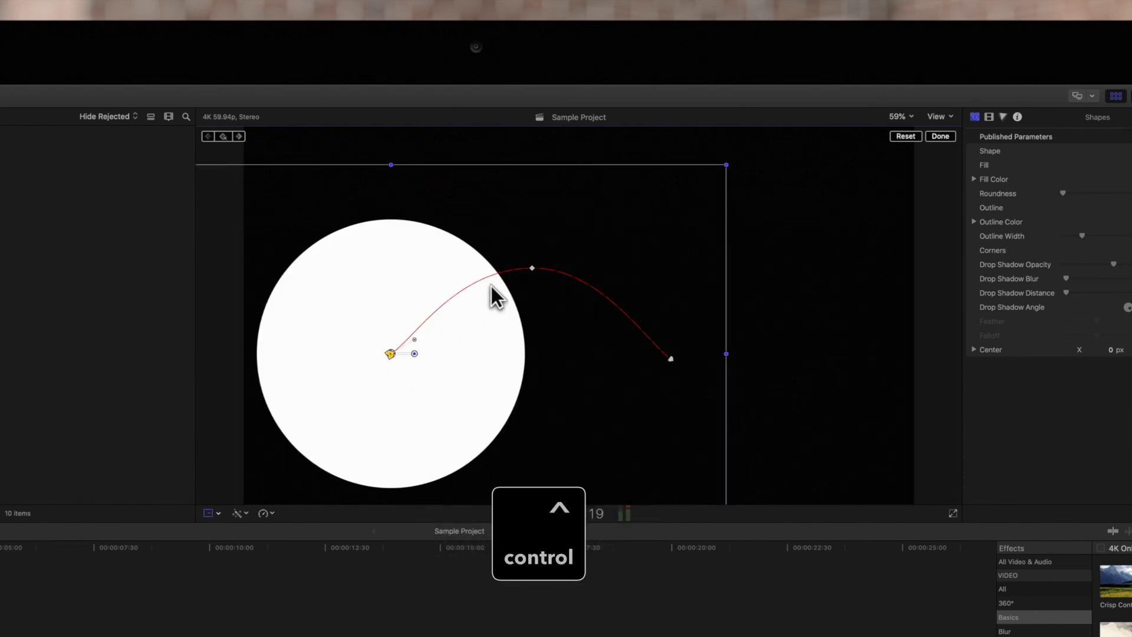
right_click(531, 269)
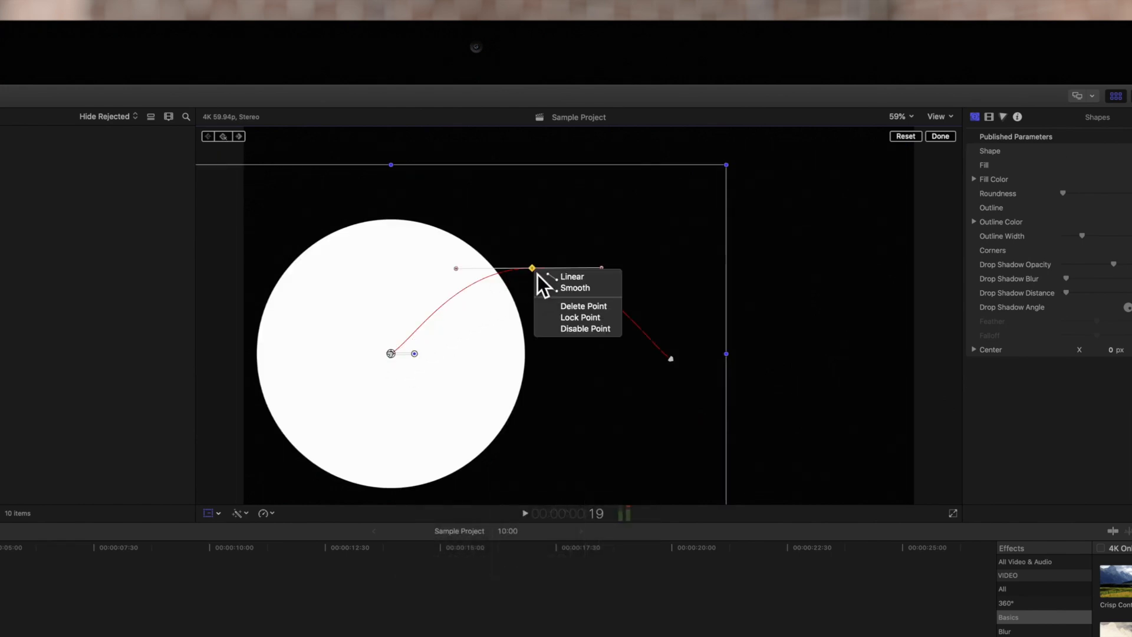
mouse_move(578, 305)
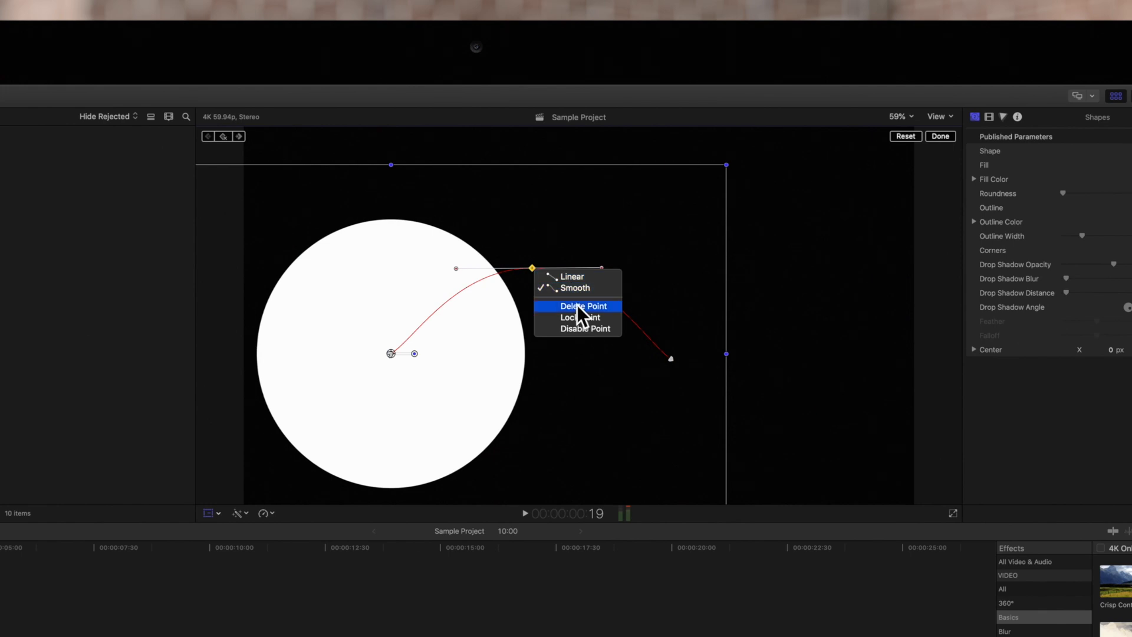
left_click(581, 305)
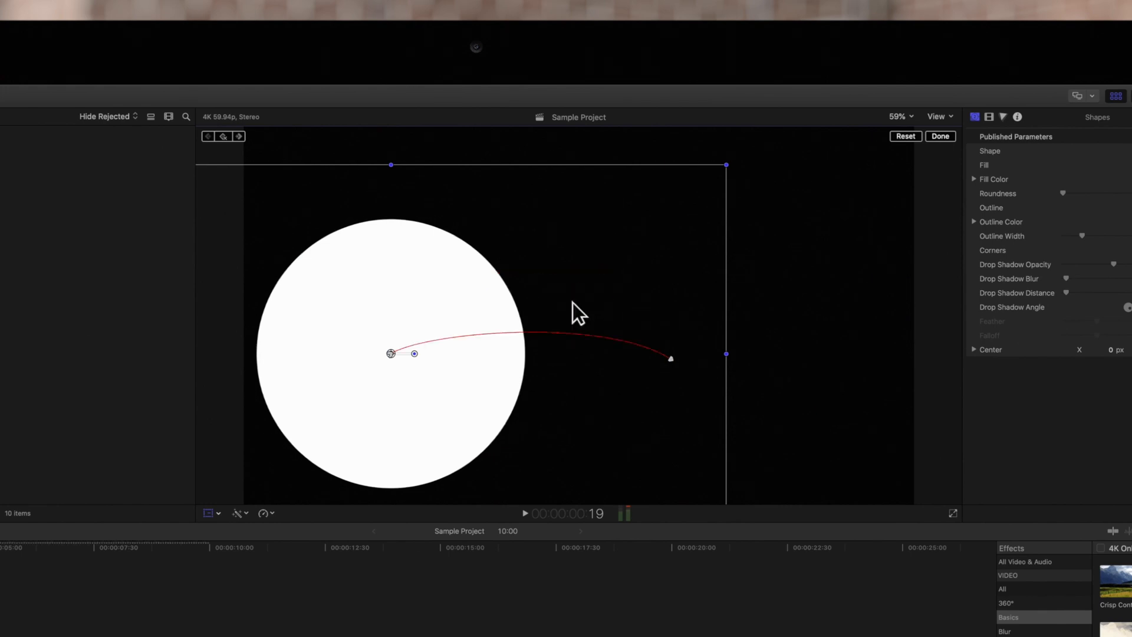
right_click(529, 267)
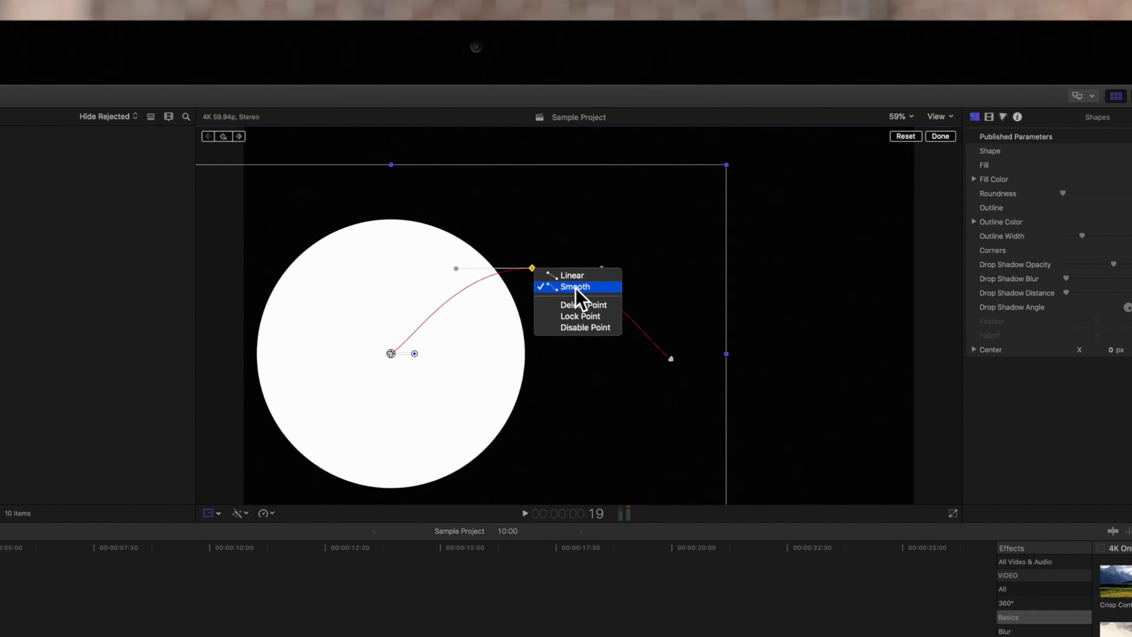
left_click(575, 286)
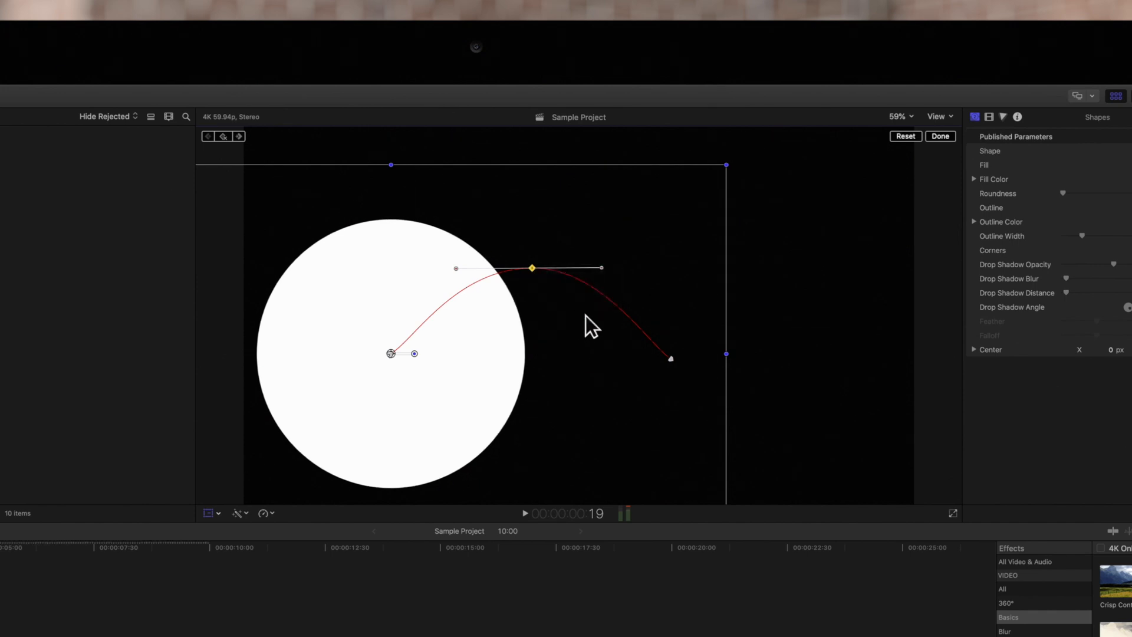
mouse_move(534, 278)
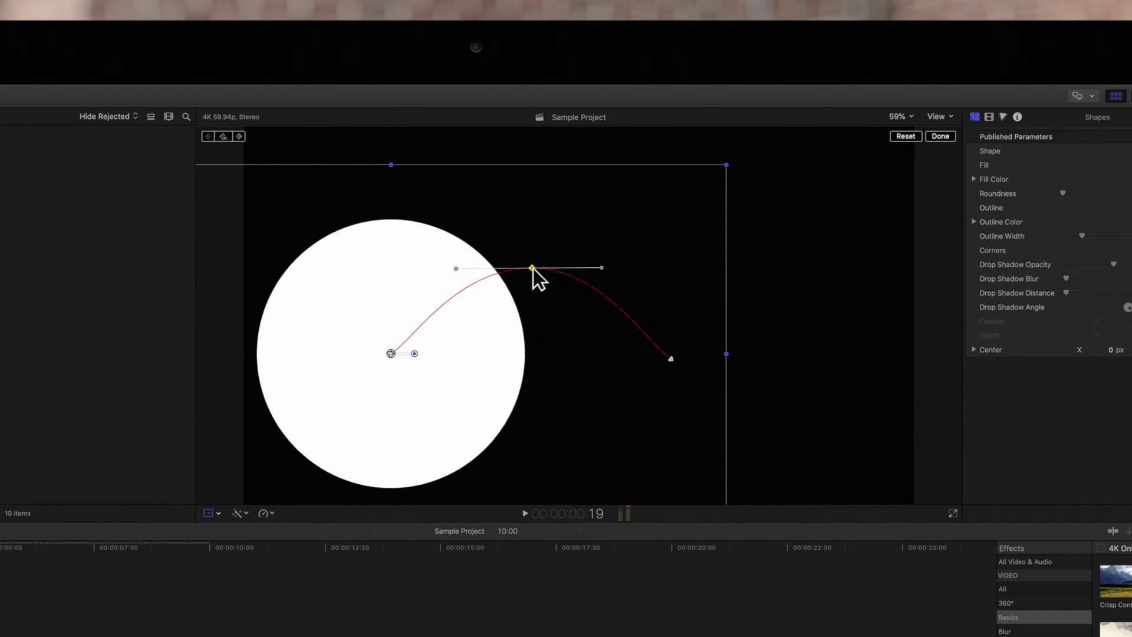
right_click(531, 267)
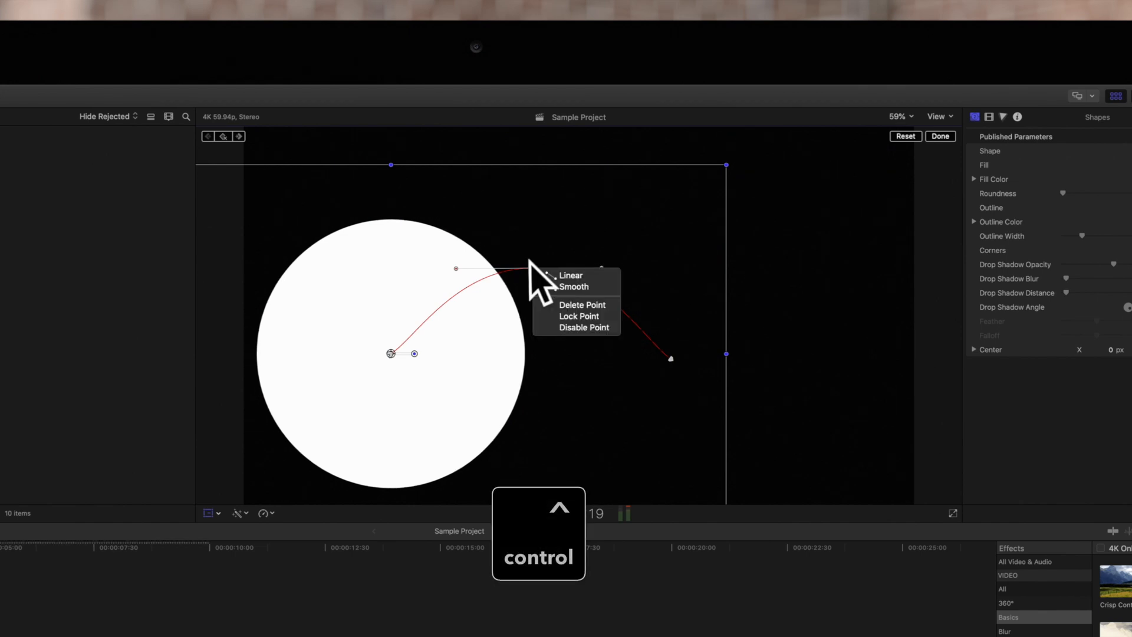
mouse_move(581, 329)
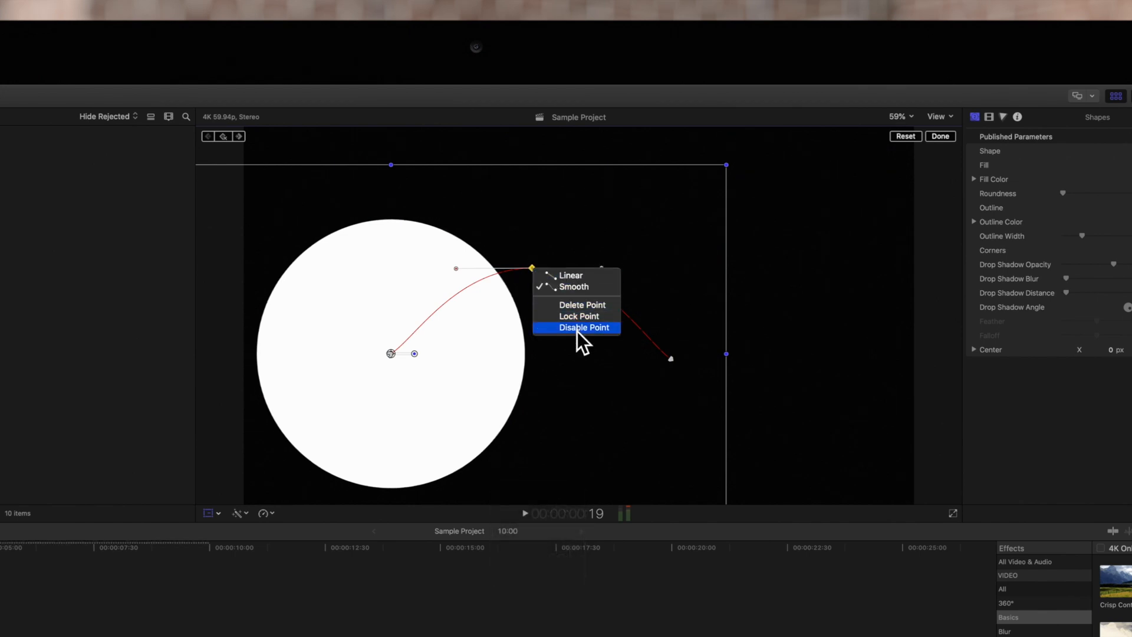
left_click(584, 326)
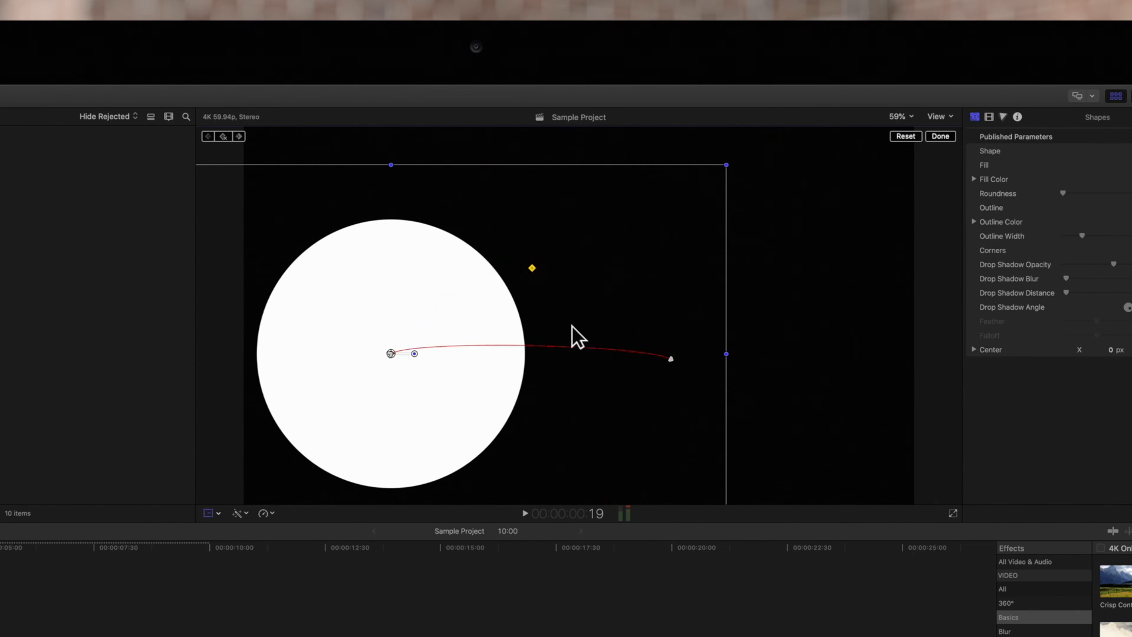
mouse_move(543, 281)
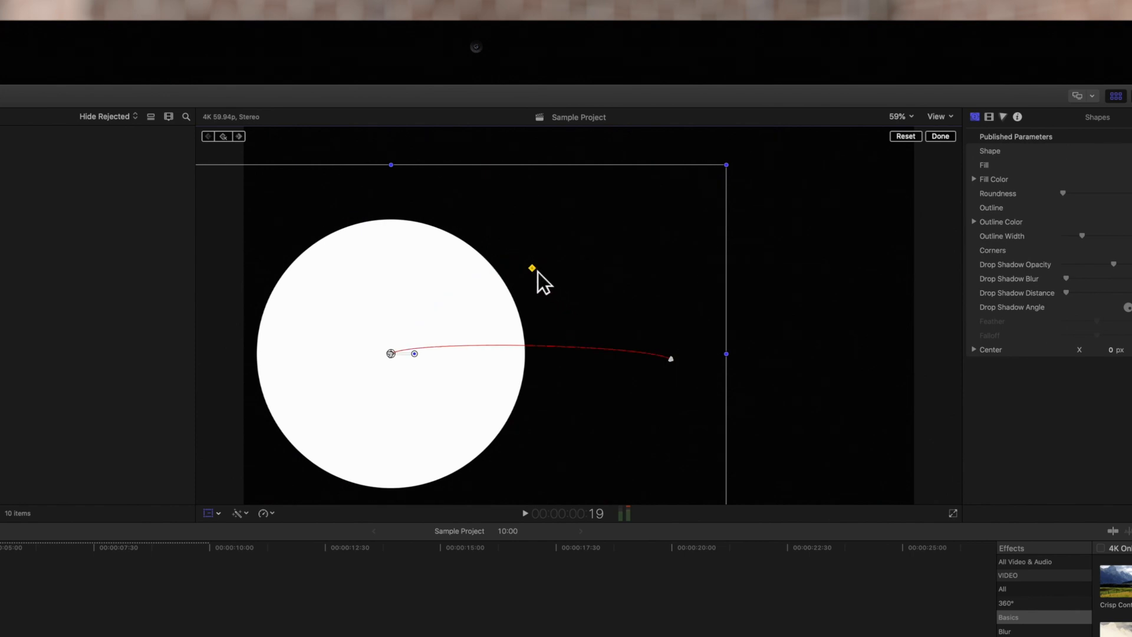
right_click(544, 286)
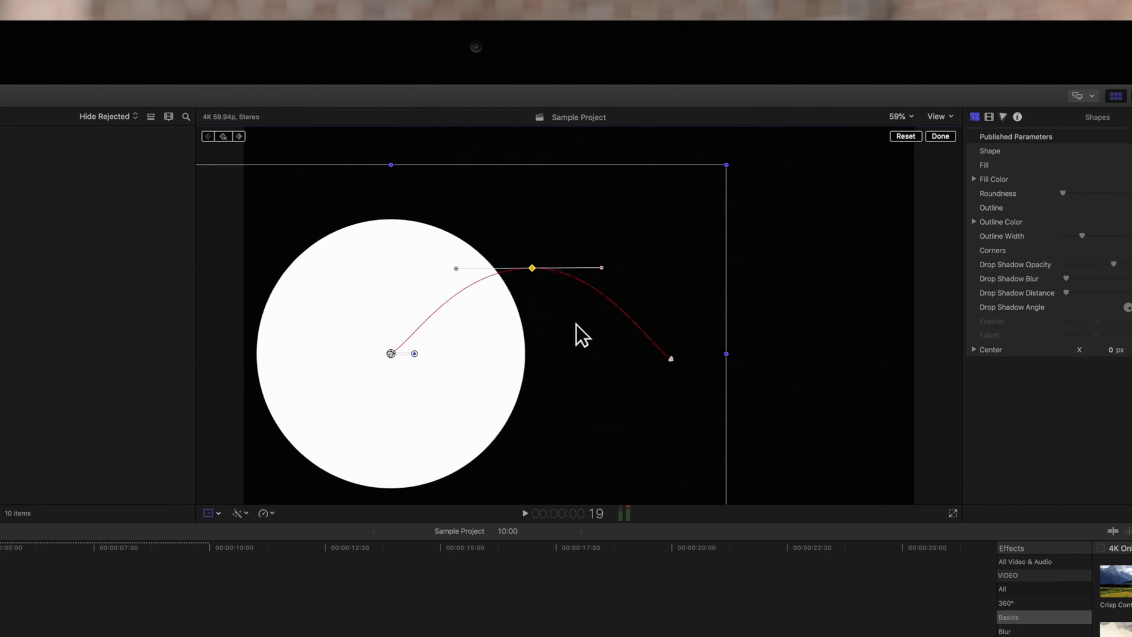
mouse_move(935, 176)
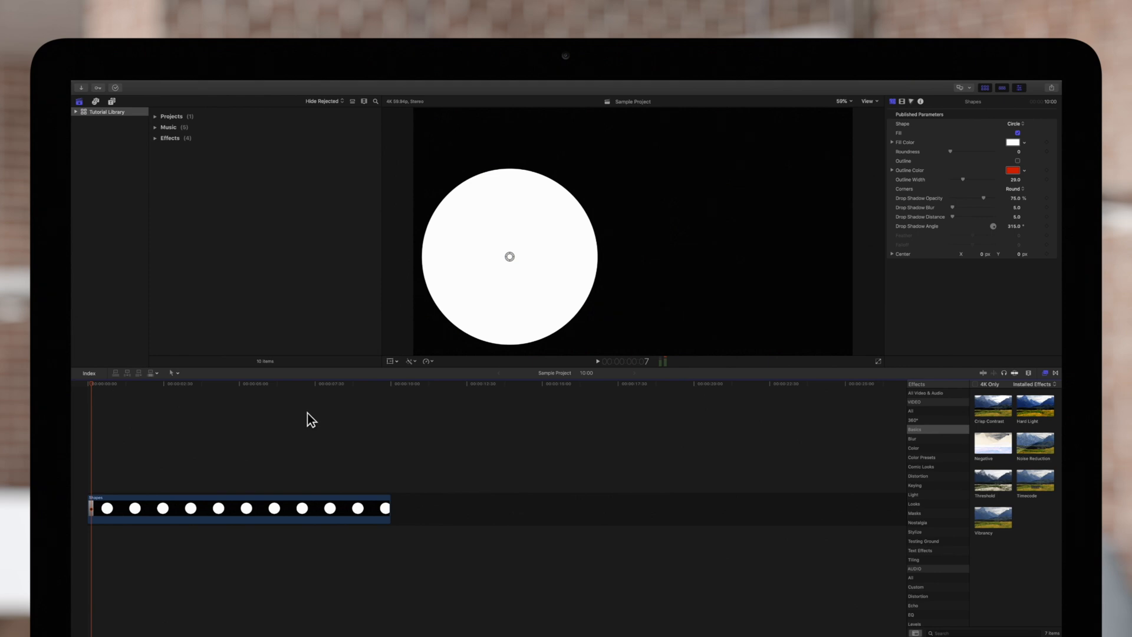
Step: Deselect the circle clip so its motion path overlay disappears from the viewer
left_click(597, 361)
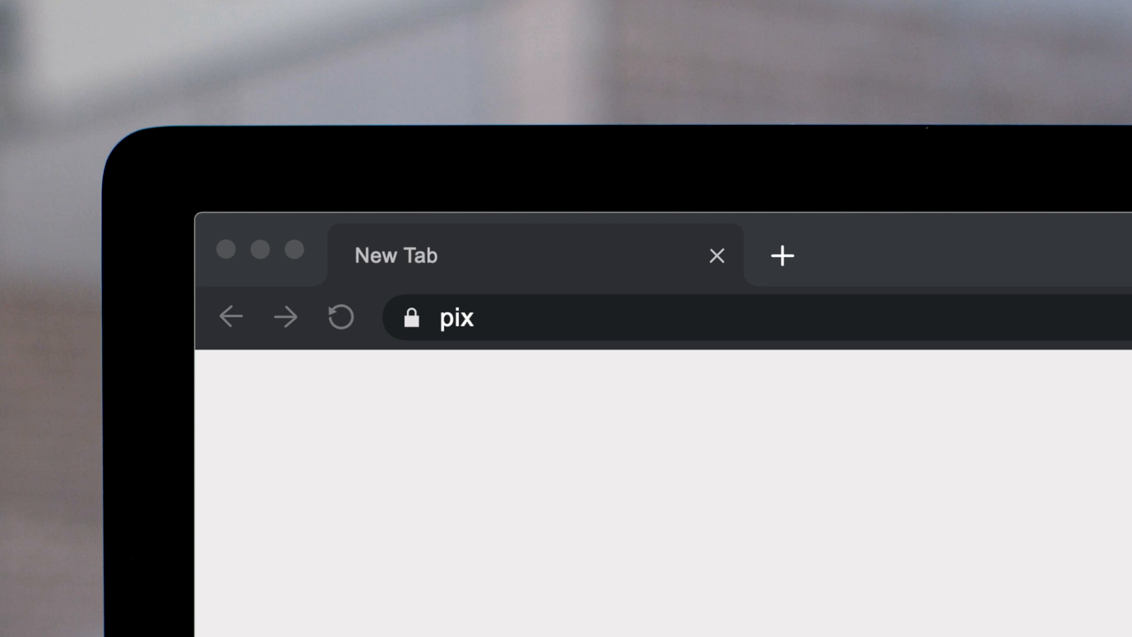
Step: Go to pixelfilmstudios.com and browse down the Final Cut Pro plugin product grid
type("elfilmstudios.com")
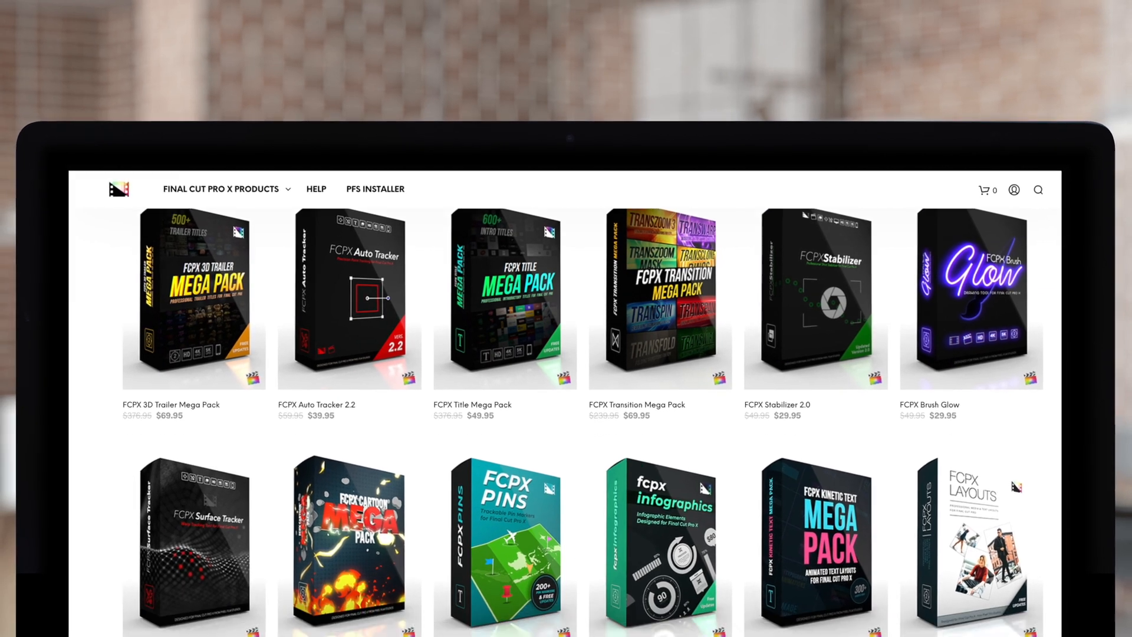
scroll("down", 3)
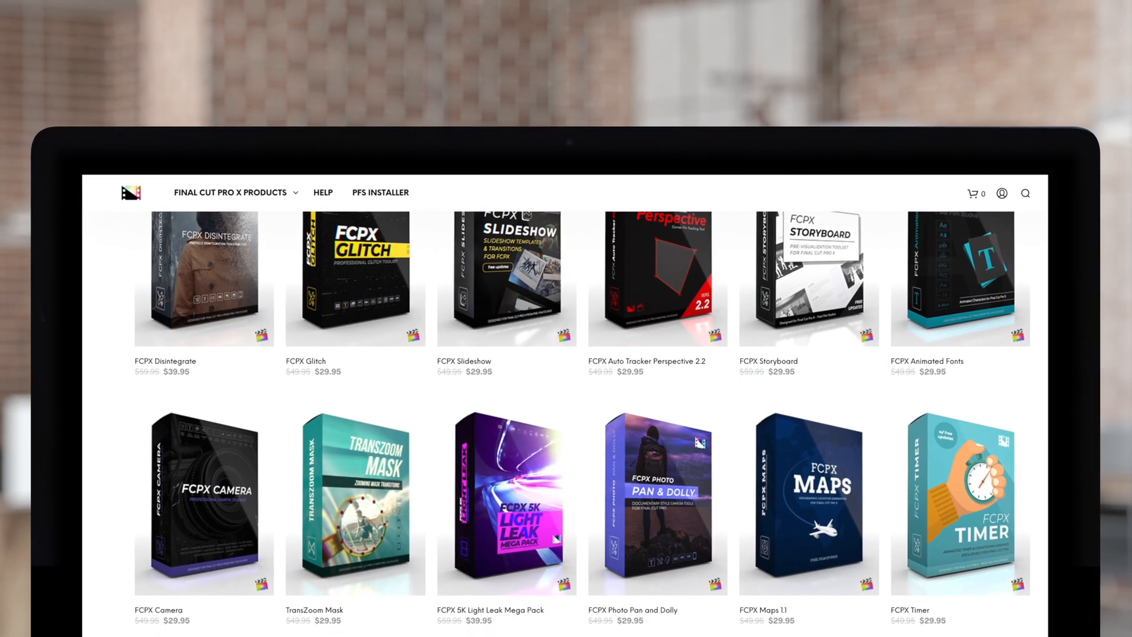